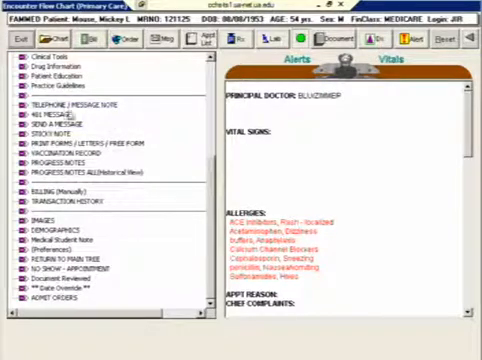
Open a new typed sticky note on the patient's chart from the STICKY NOTE tree entry
left_click(78, 103)
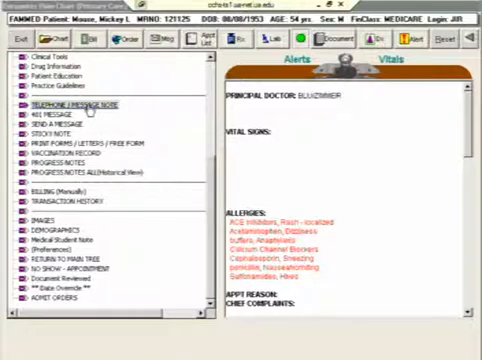
left_click(86, 103)
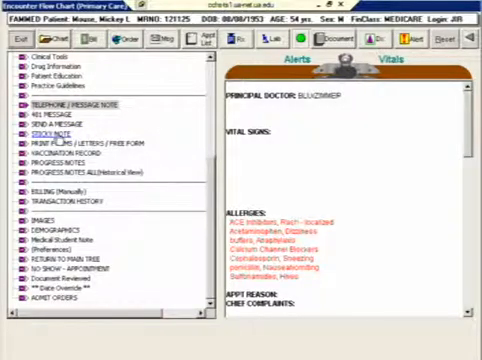
left_click(49, 136)
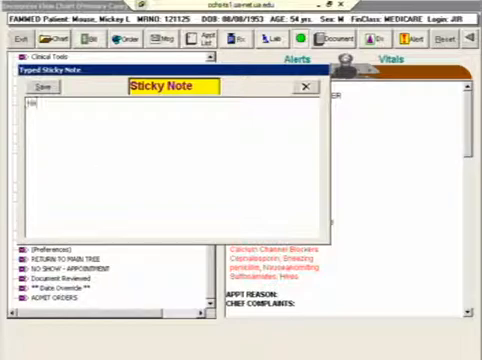
Type the note 'needs followup CT ... nodule.' into the typed sticky note
type("needs followup")
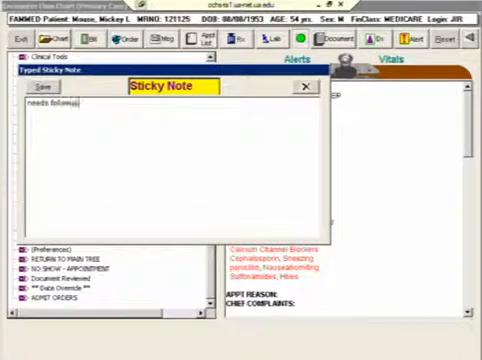
type("CT")
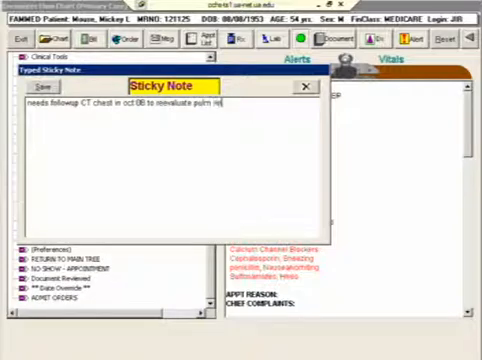
type("nodule.")
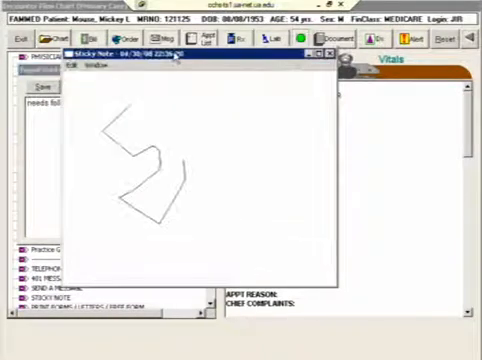
left_click(80, 65)
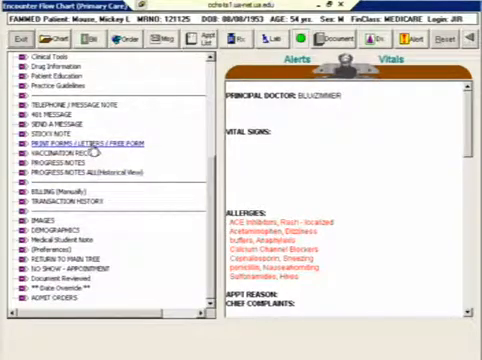
left_click(77, 141)
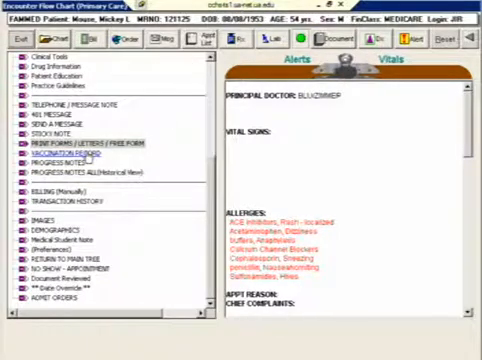
left_click(62, 152)
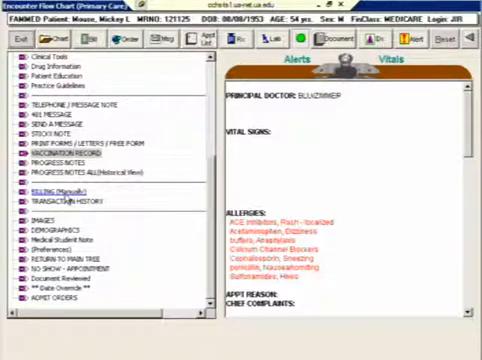
left_click(47, 183)
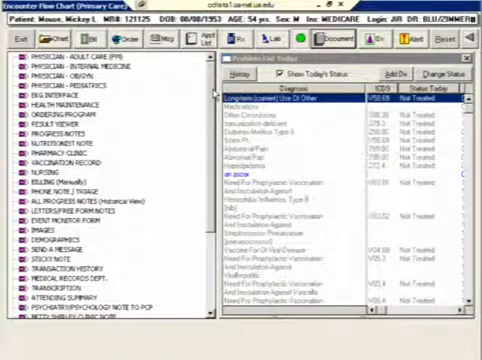
Scroll down the Physician - Adult Care (FM) complaint template list
scroll("down", 3)
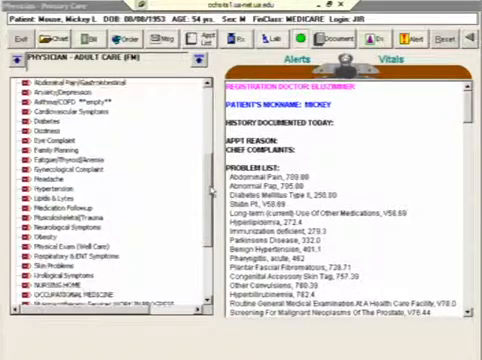
scroll("down", 3)
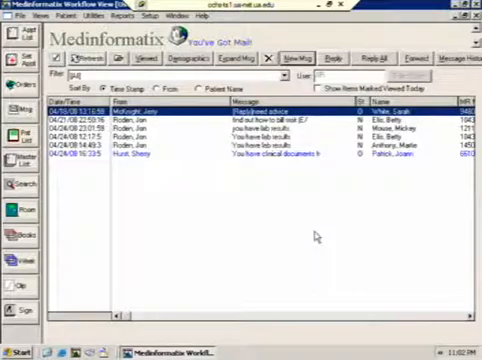
mouse_move(155, 194)
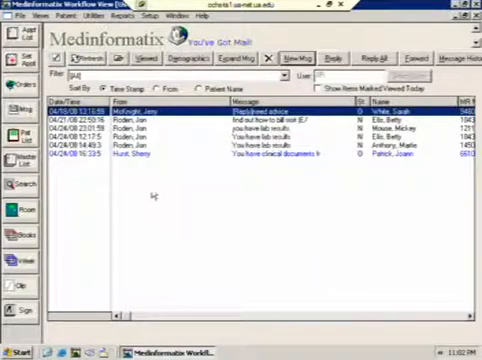